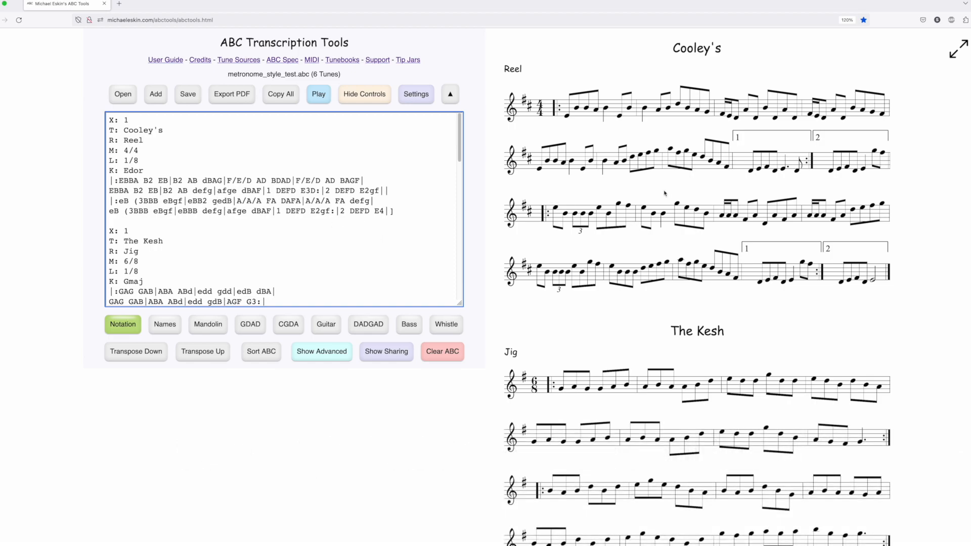
Play Cooley's reel, toggling the metronome on and off during playback
{"action": "scroll", "scroll_direction": "down", "scroll_amount": 3}
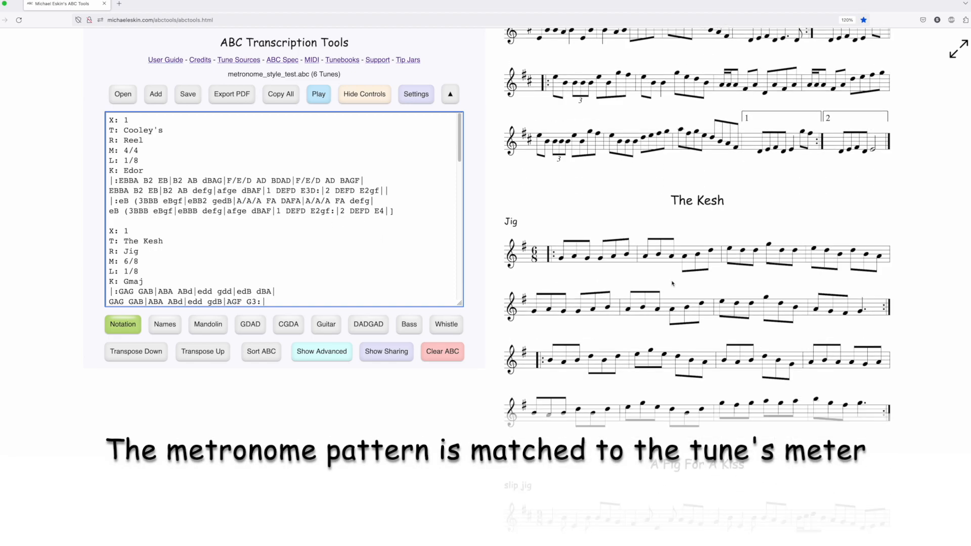
{"action": "scroll", "scroll_direction": "down", "scroll_amount": 3}
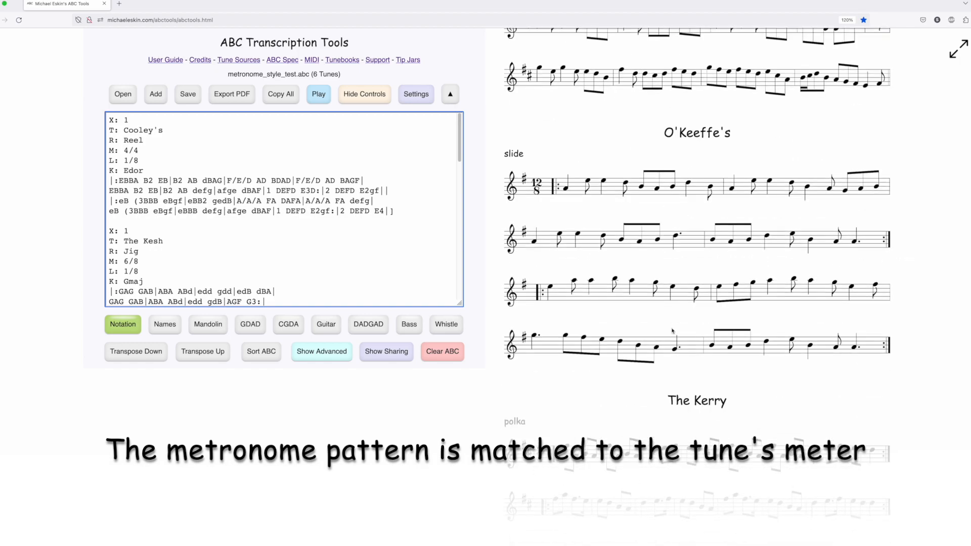
{"action": "scroll", "scroll_direction": "up", "scroll_amount": 3}
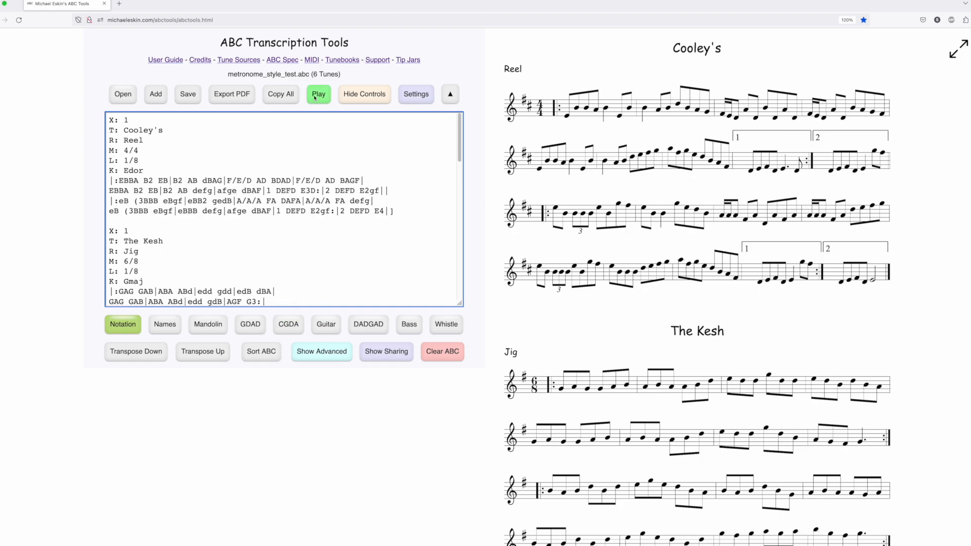
{"action": "left_click", "coordinate": [317, 94]}
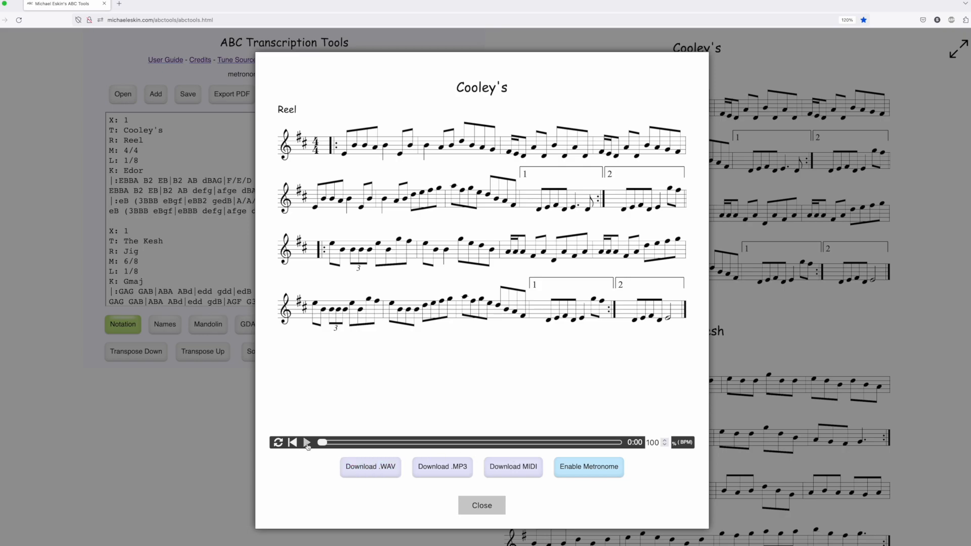
{"action": "left_click", "coordinate": [305, 441]}
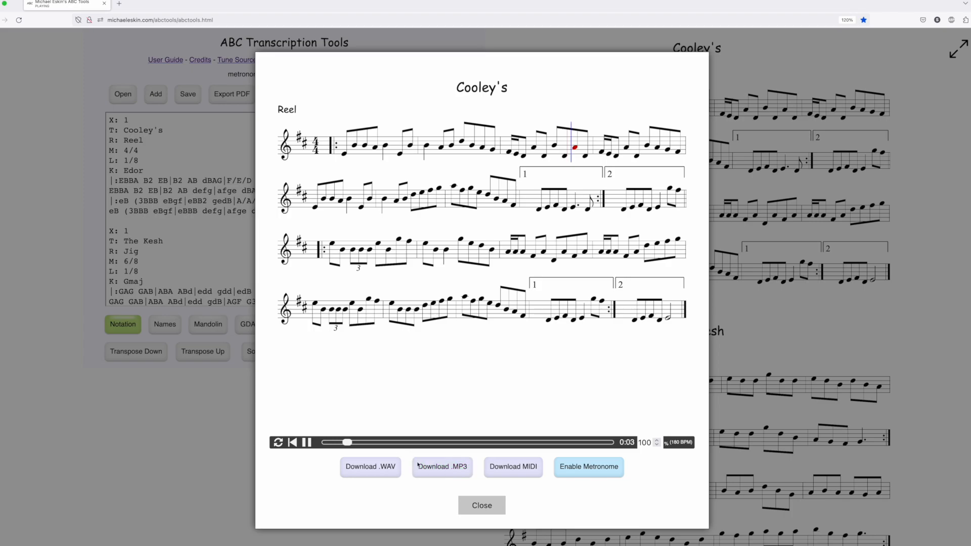
{"action": "mouse_move", "coordinate": [587, 466]}
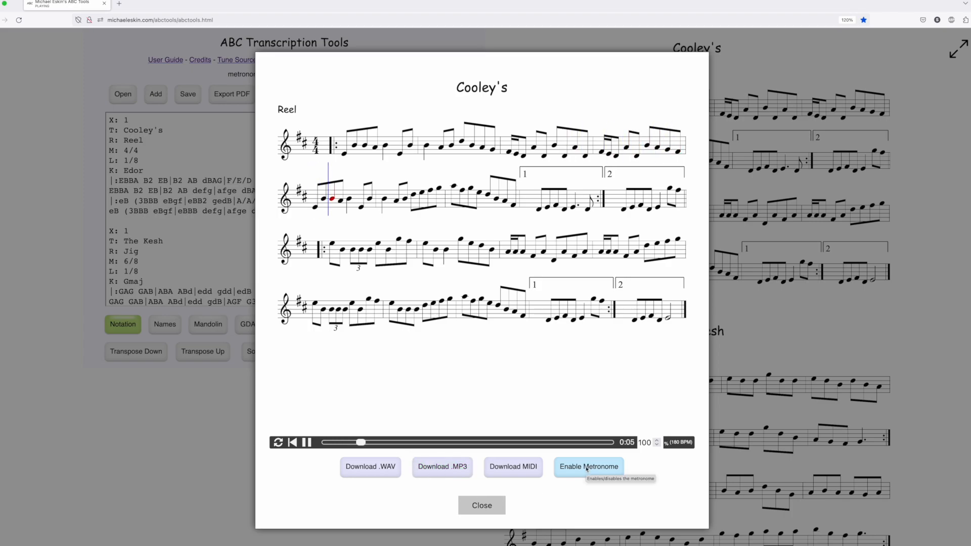
{"action": "left_click", "coordinate": [587, 466]}
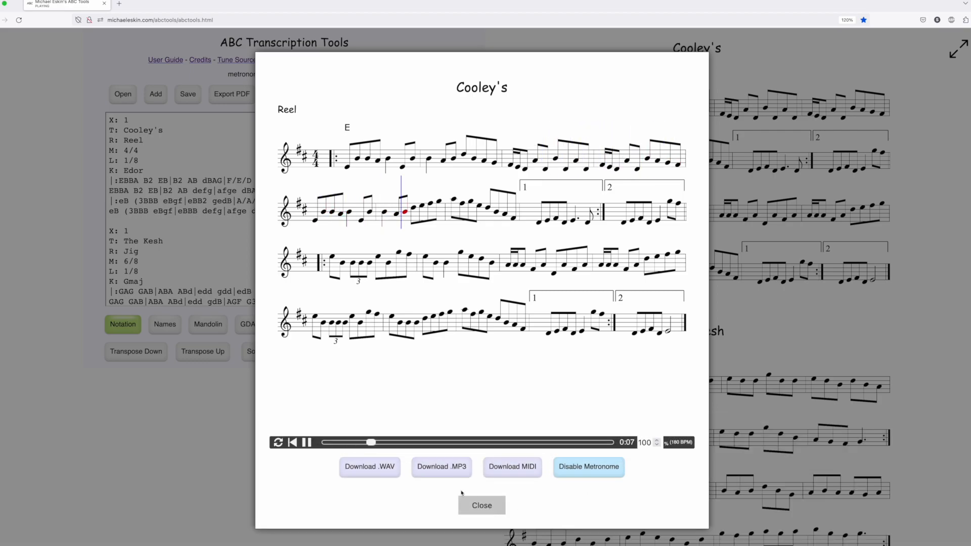
{"action": "left_click", "coordinate": [588, 466]}
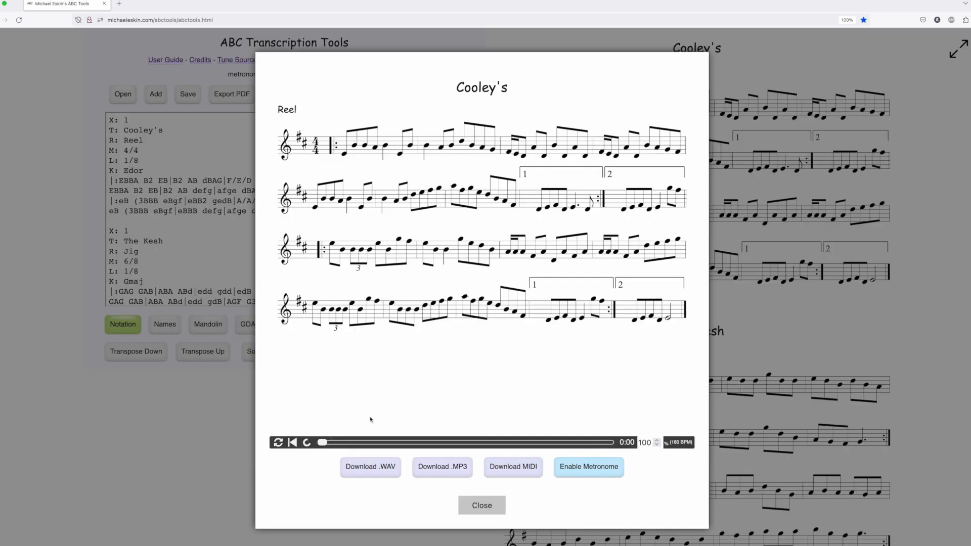
{"action": "left_click", "coordinate": [306, 442]}
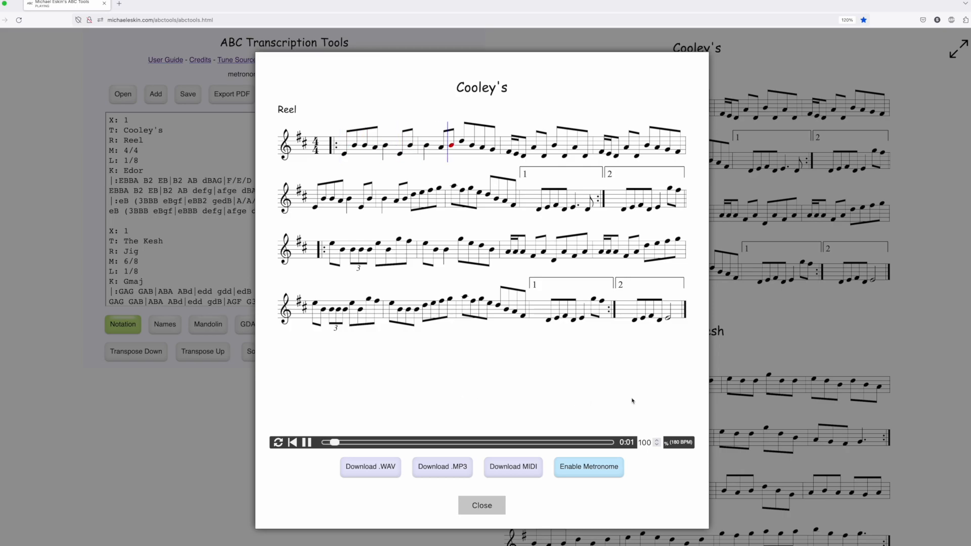
Close Cooley's player and bring up the player for O'Keeffe's slide
{"action": "left_click", "coordinate": [481, 505]}
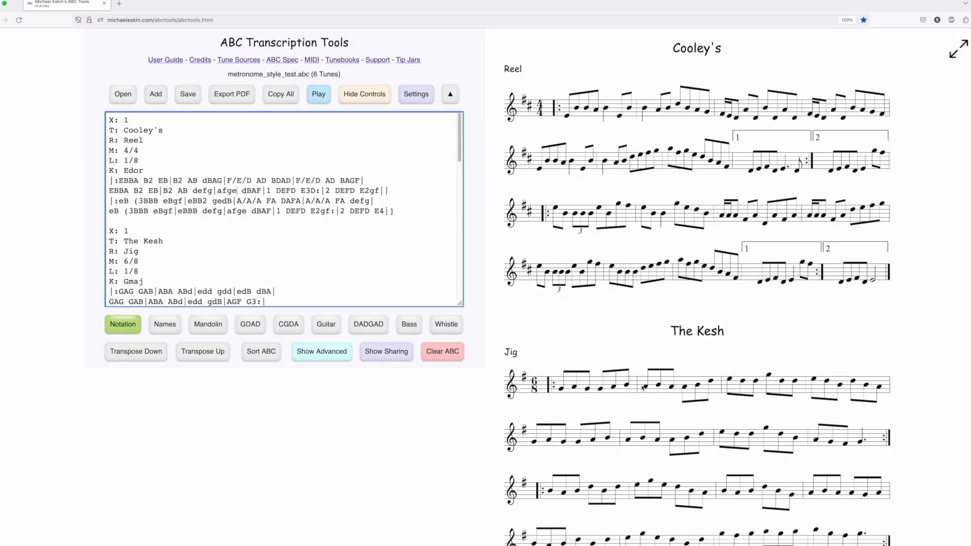
{"action": "scroll", "scroll_direction": "down", "scroll_amount": 3}
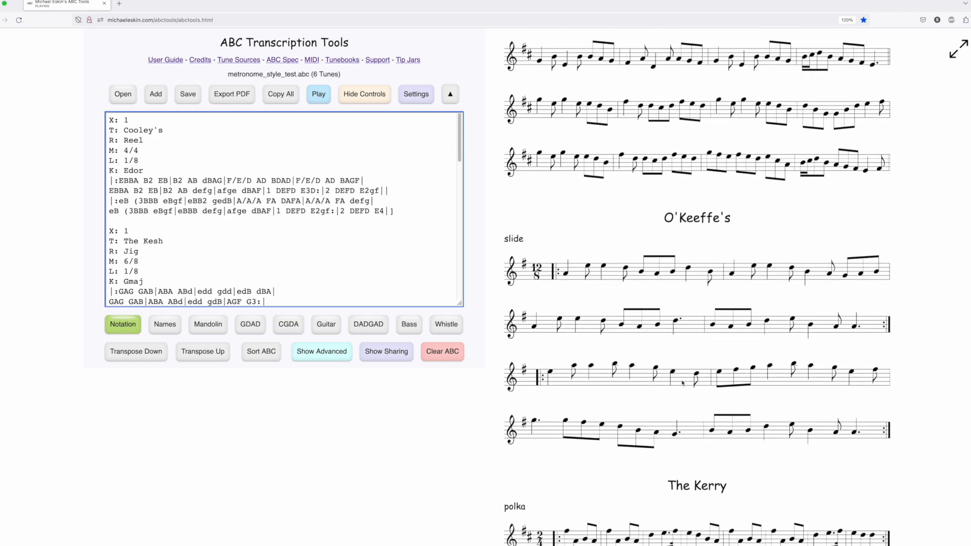
{"action": "scroll", "scroll_direction": "down", "scroll_amount": 3}
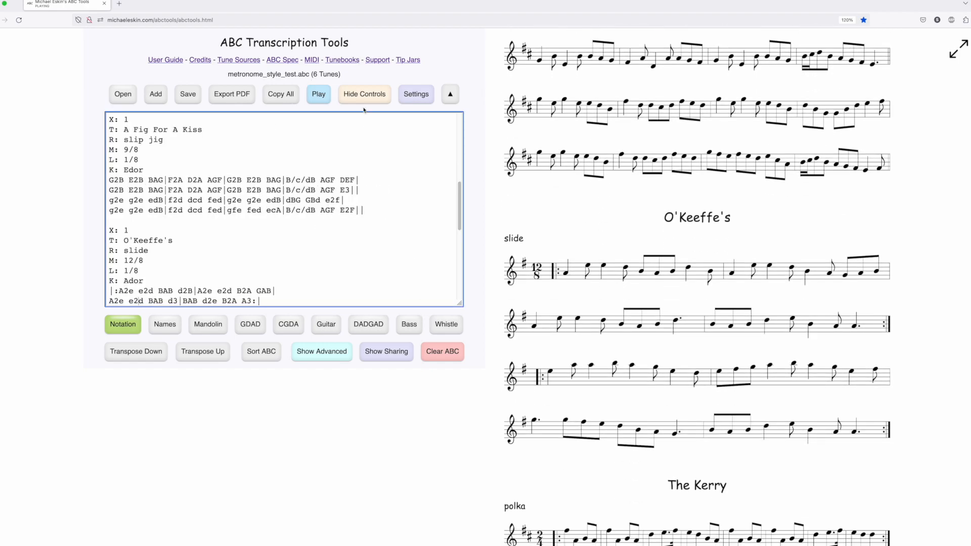
{"action": "left_click", "coordinate": [317, 94]}
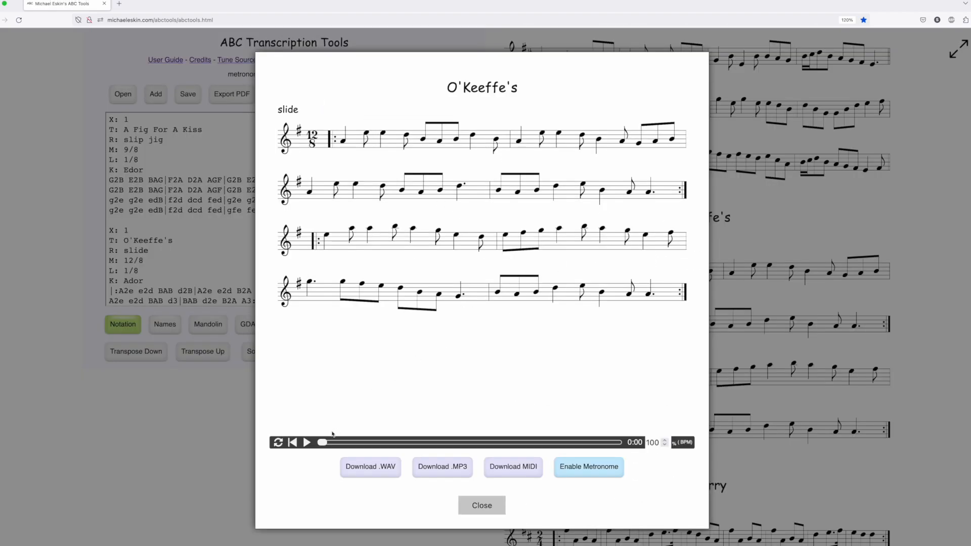
Play O'Keeffe's slide with the metronome enabled, then close the player
{"action": "left_click", "coordinate": [306, 442]}
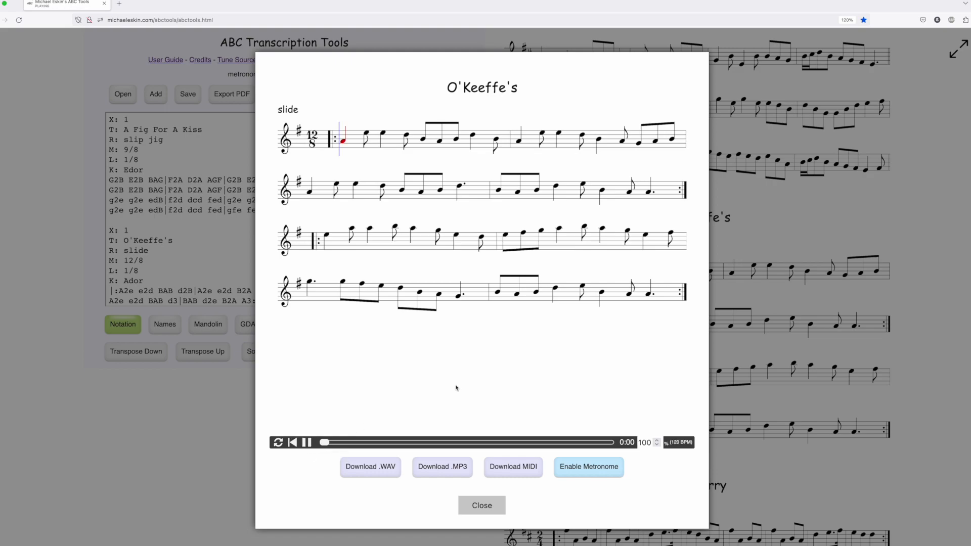
{"action": "left_click", "coordinate": [370, 466]}
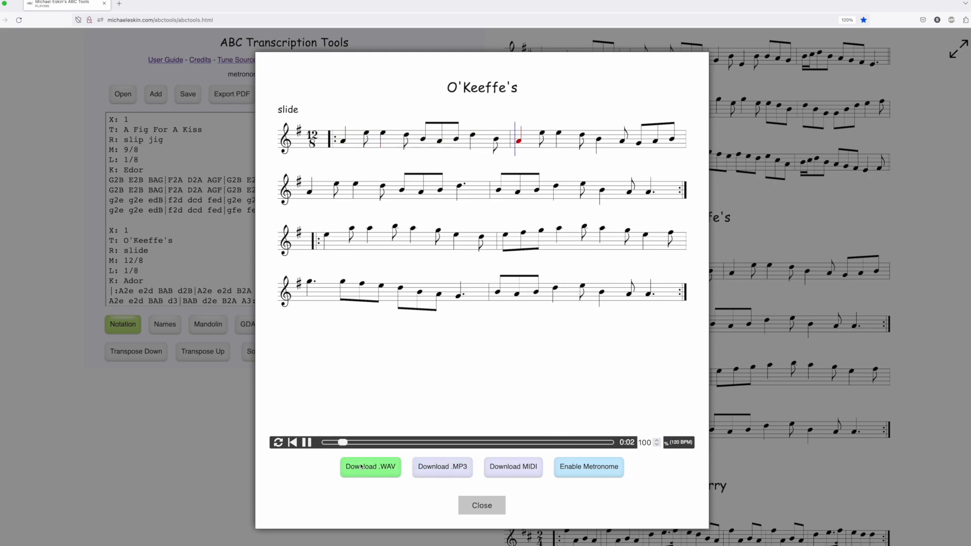
{"action": "left_click", "coordinate": [588, 467]}
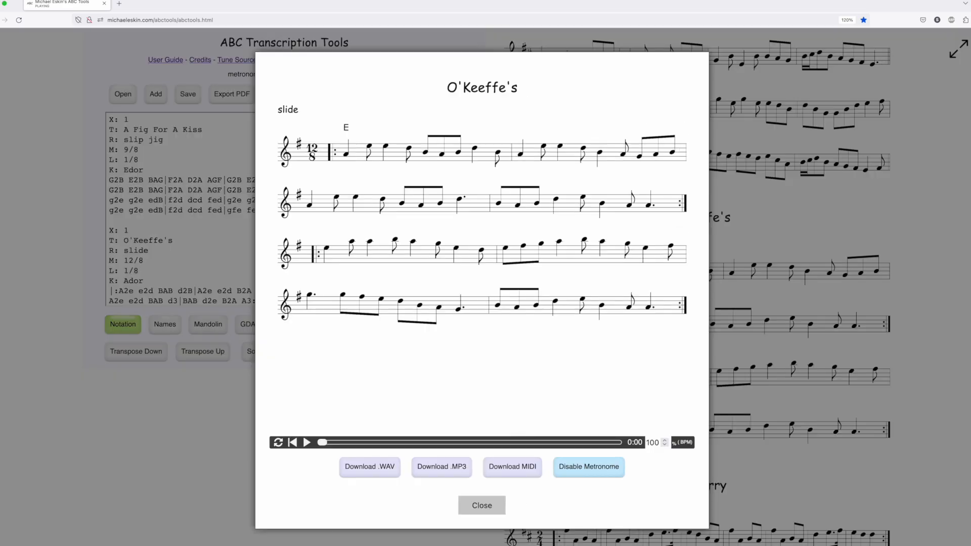
{"action": "left_click", "coordinate": [305, 441]}
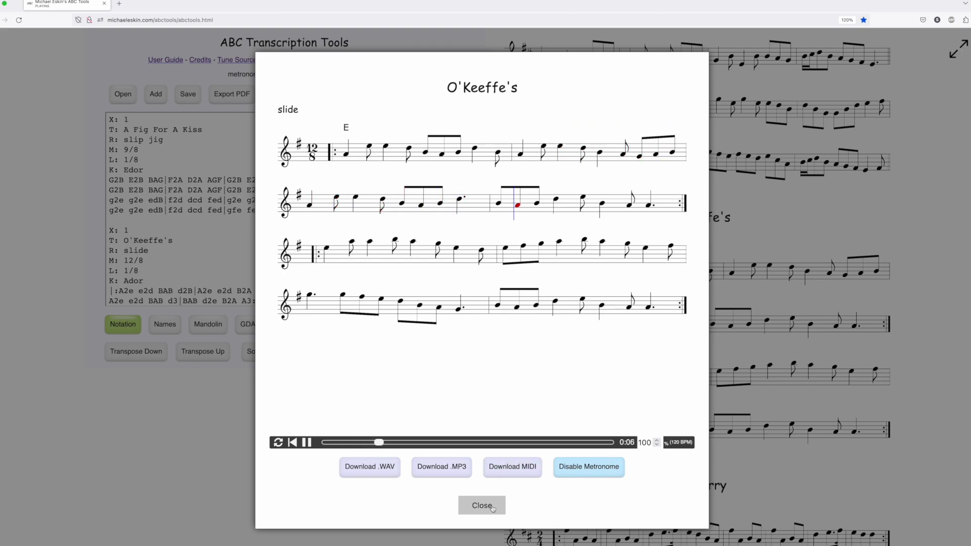
{"action": "left_click", "coordinate": [481, 506]}
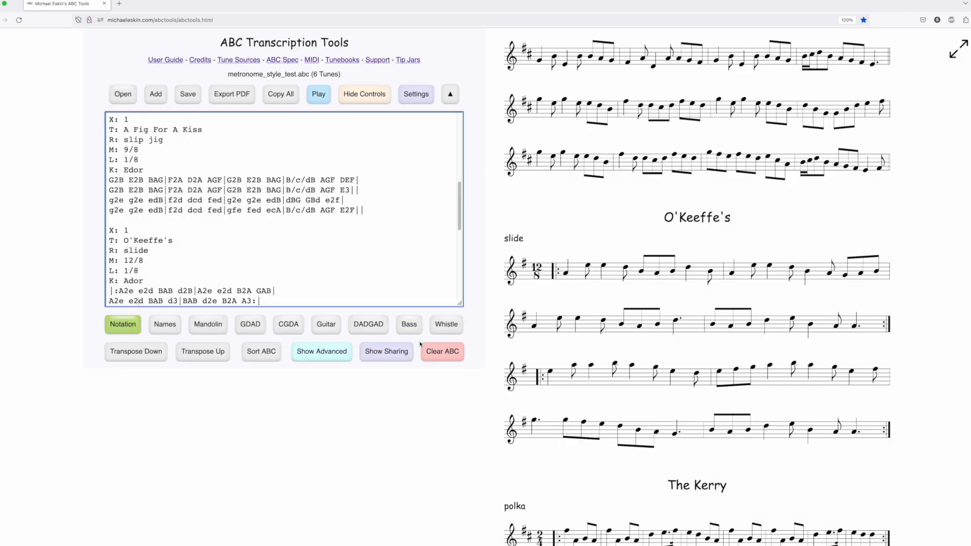
Clear the editor and add the example reel Cooley's and example jig The Kesh with chords
{"action": "left_click", "coordinate": [442, 352]}
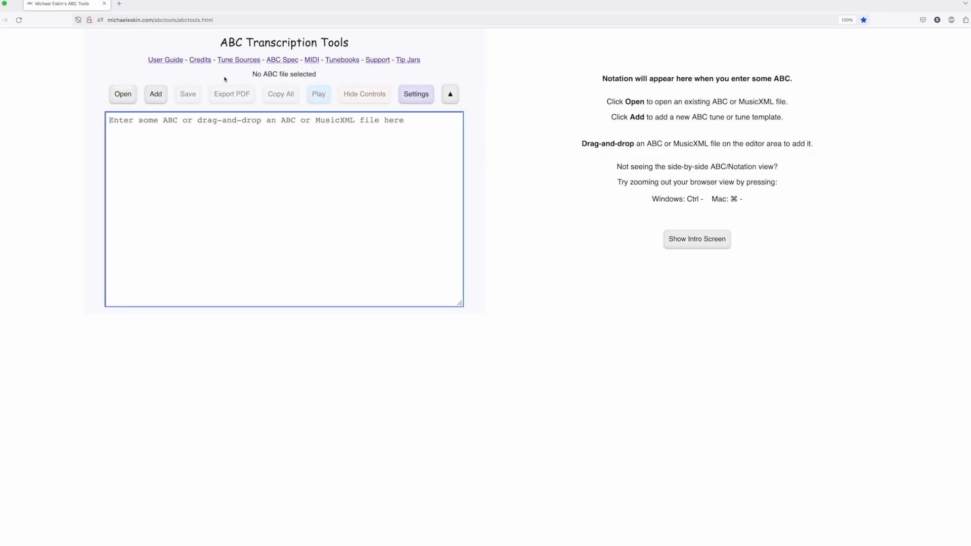
{"action": "left_click", "coordinate": [155, 94]}
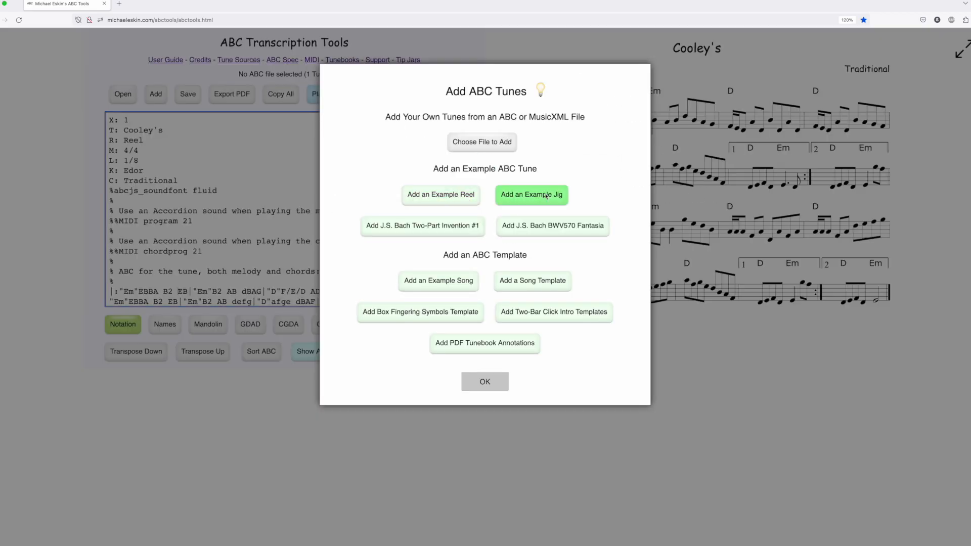
{"action": "left_click", "coordinate": [531, 194]}
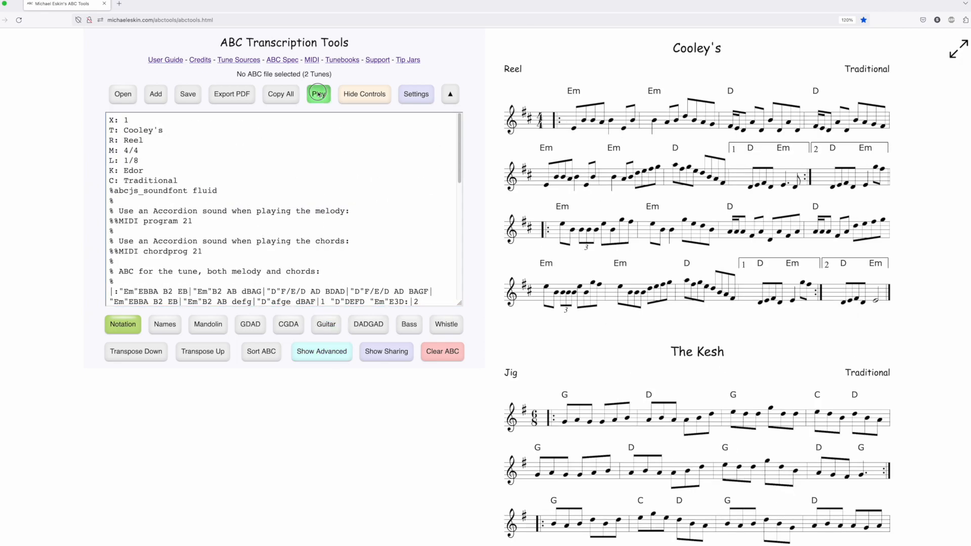
Bring up the playback dialog for the chorded Cooley's reel
{"action": "left_click", "coordinate": [317, 94]}
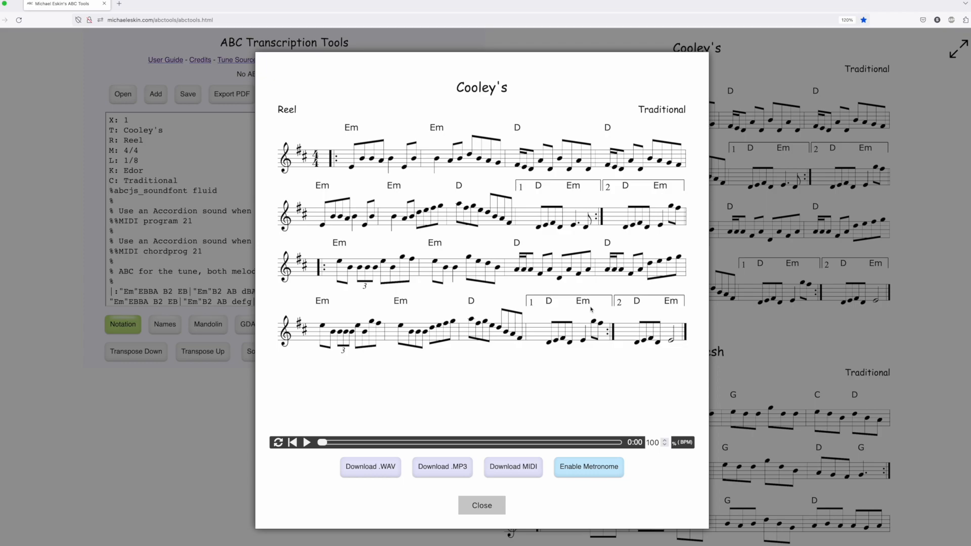
{"action": "mouse_move", "coordinate": [448, 255]}
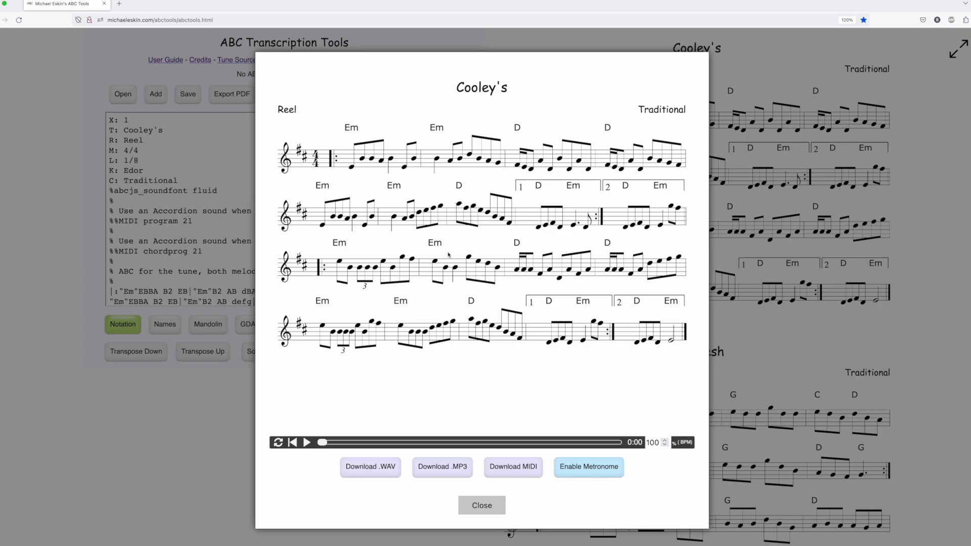
{"action": "mouse_move", "coordinate": [455, 302]}
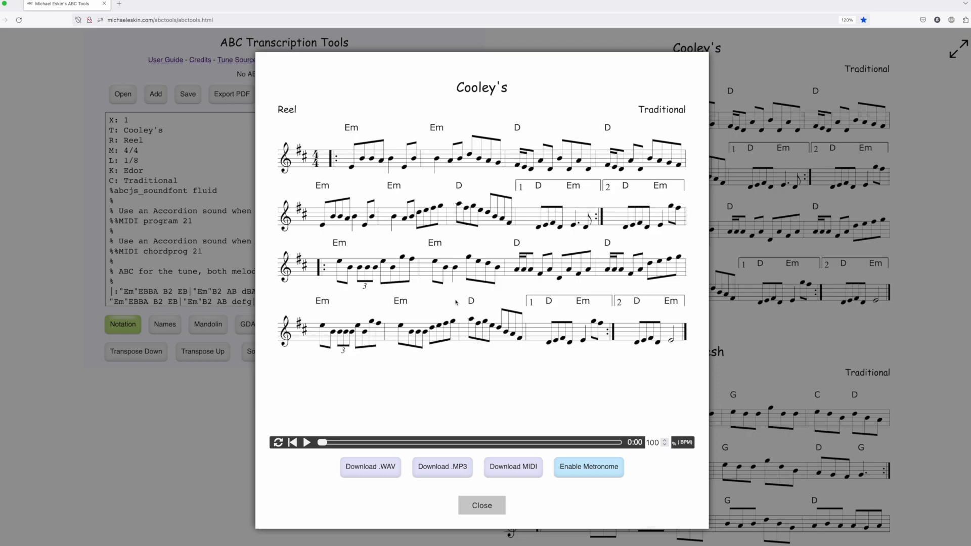
{"action": "mouse_move", "coordinate": [470, 312]}
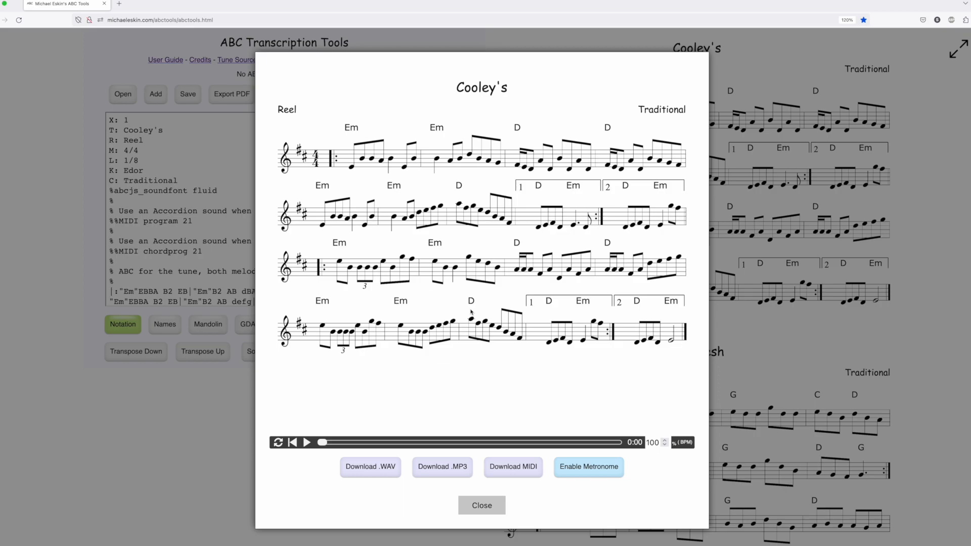
{"action": "mouse_move", "coordinate": [588, 470]}
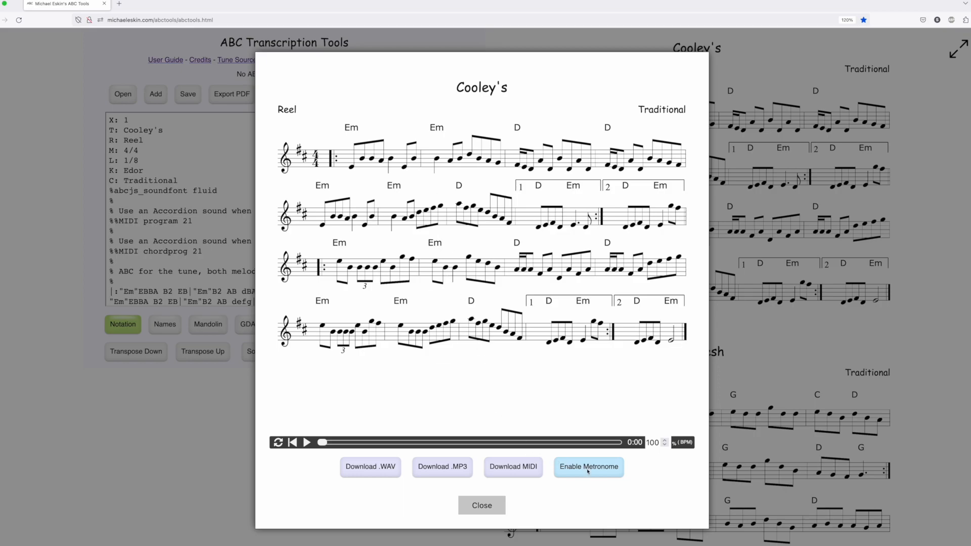
{"action": "mouse_move", "coordinate": [587, 466]}
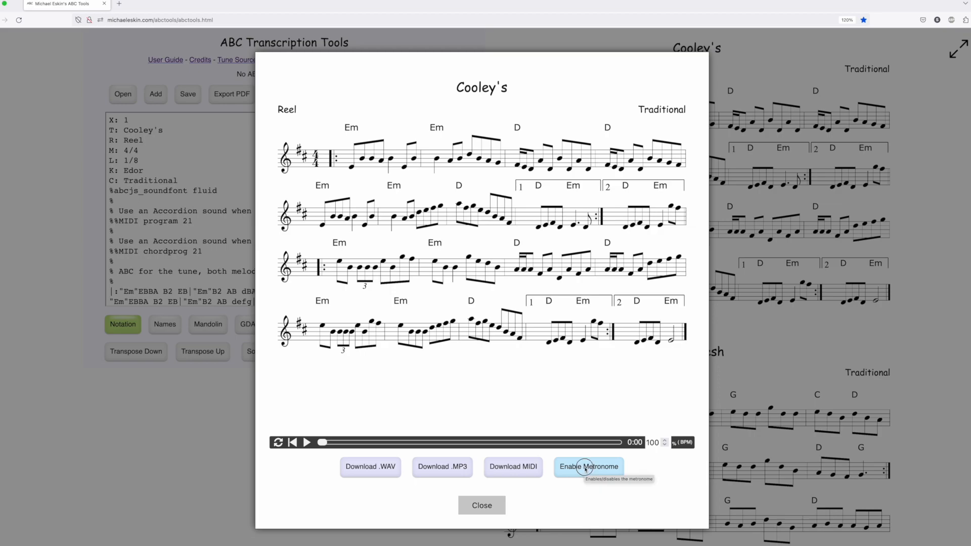
Play Cooley's without the metronome, then with it on, and pause a few seconds in
{"action": "left_click", "coordinate": [587, 466]}
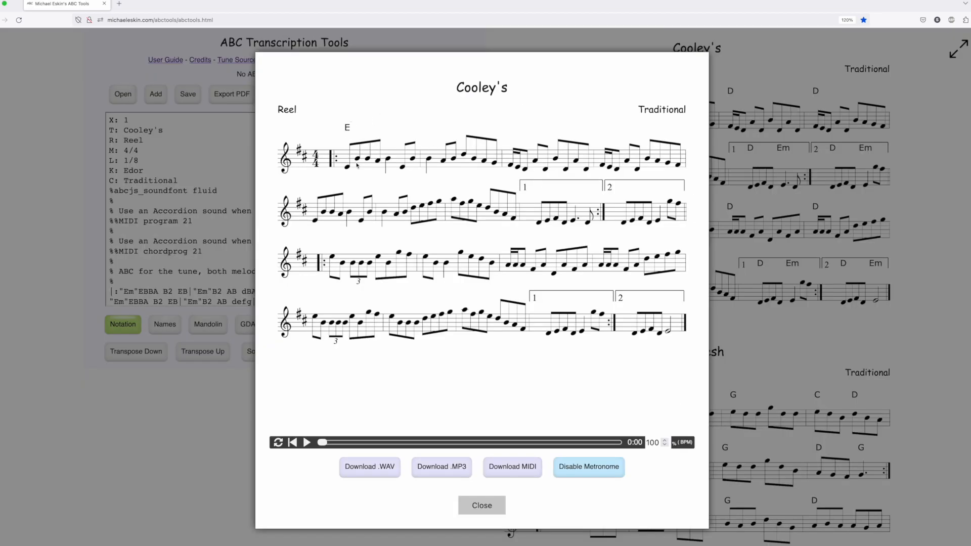
{"action": "mouse_move", "coordinate": [346, 430]}
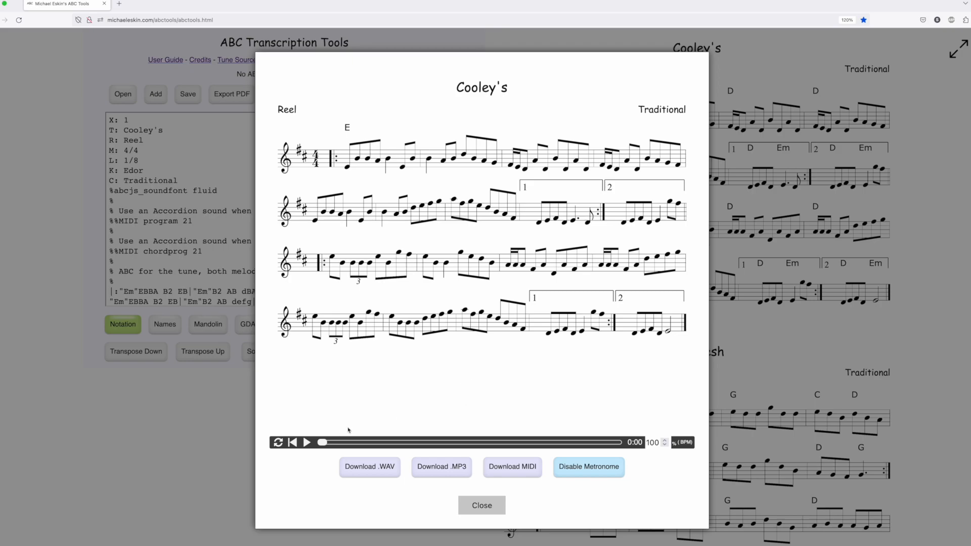
{"action": "left_click", "coordinate": [307, 442]}
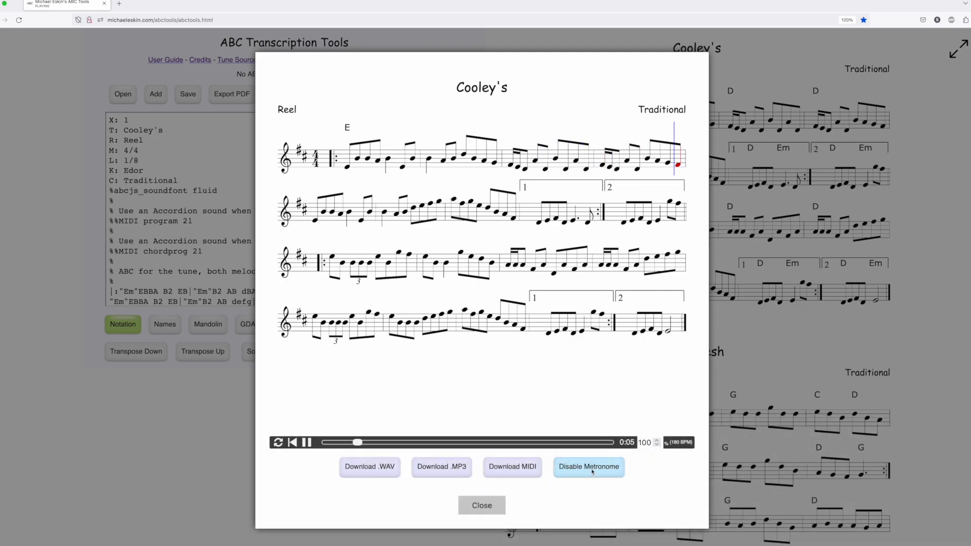
{"action": "left_click", "coordinate": [587, 466]}
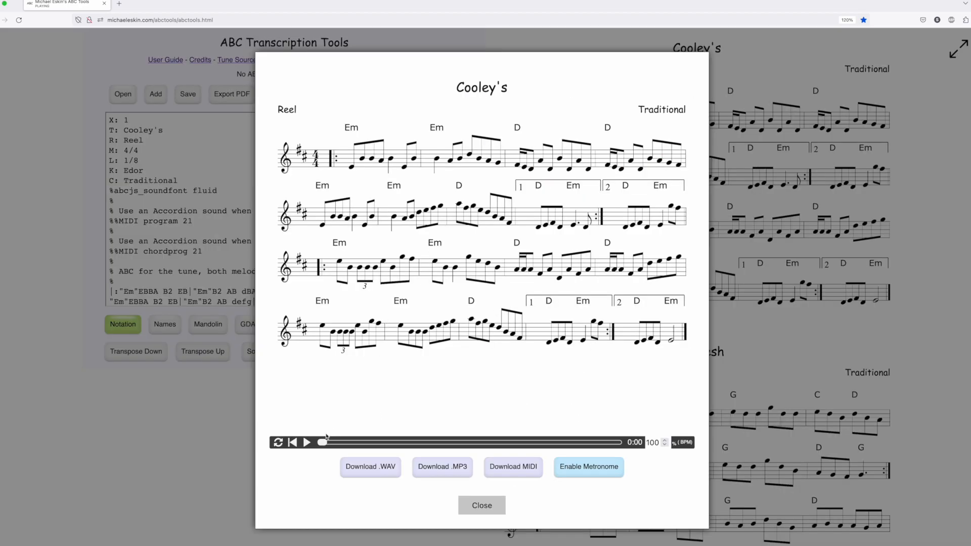
{"action": "left_click", "coordinate": [306, 442]}
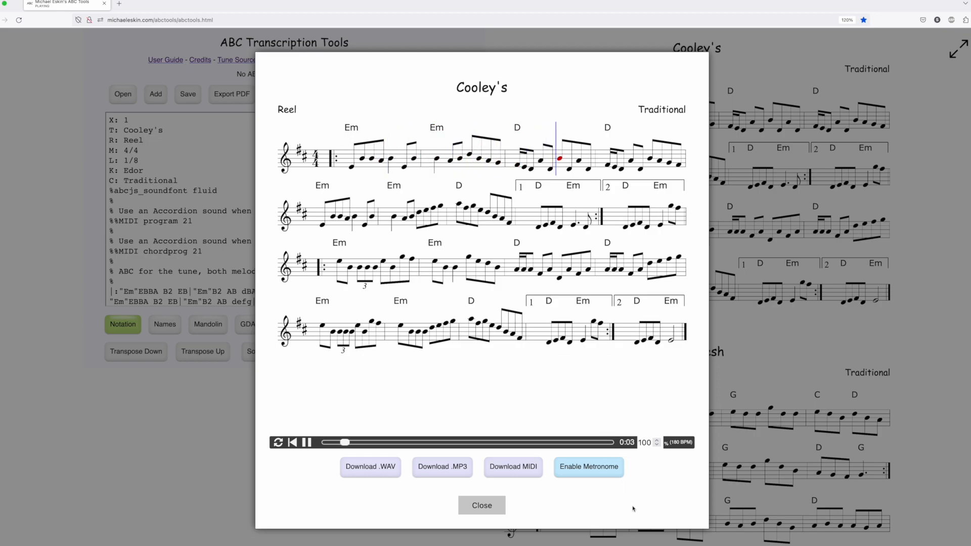
{"action": "left_click", "coordinate": [588, 466]}
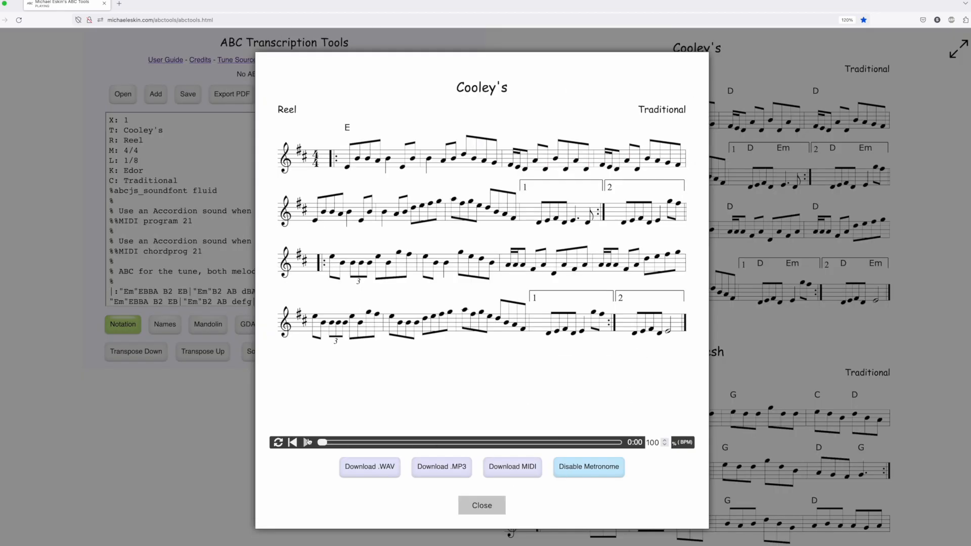
{"action": "left_click", "coordinate": [308, 442]}
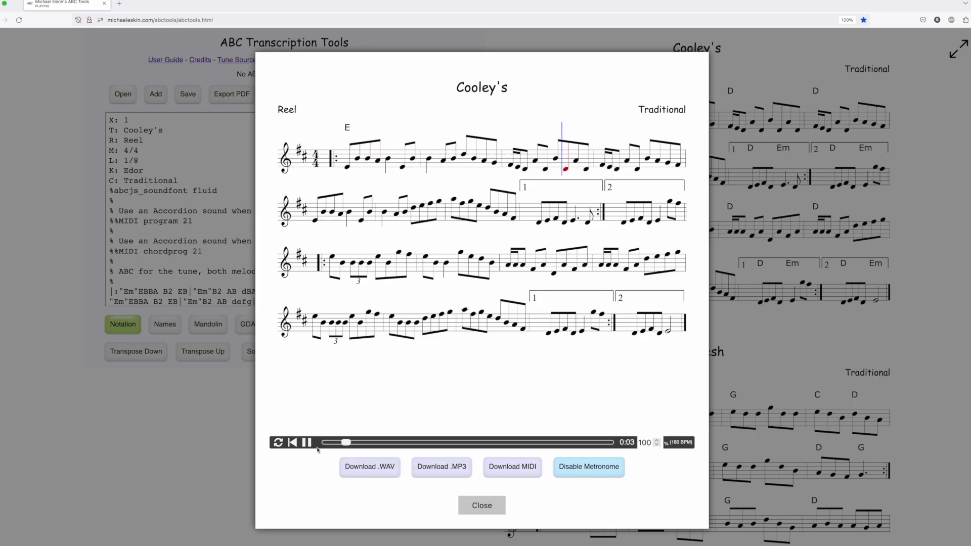
{"action": "left_click", "coordinate": [307, 442]}
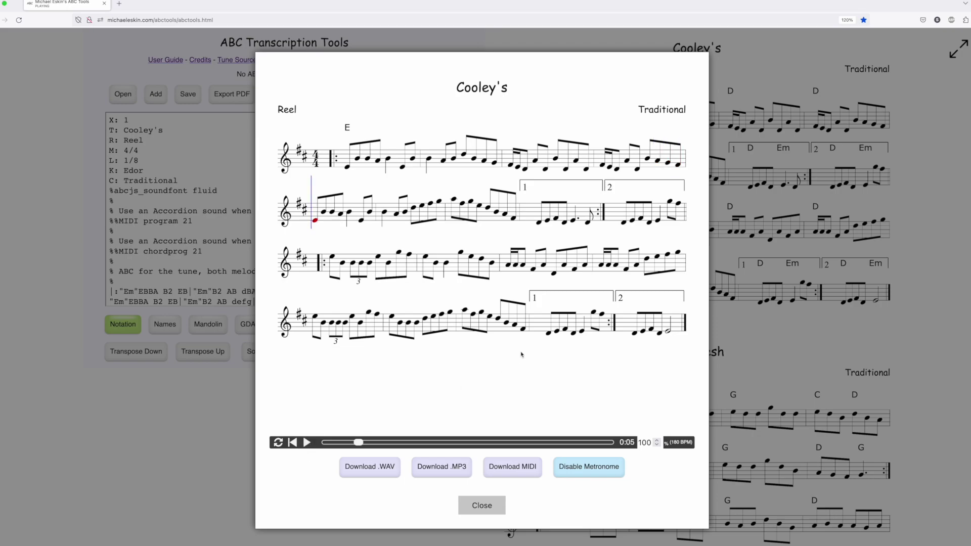
{"action": "mouse_move", "coordinate": [461, 452]}
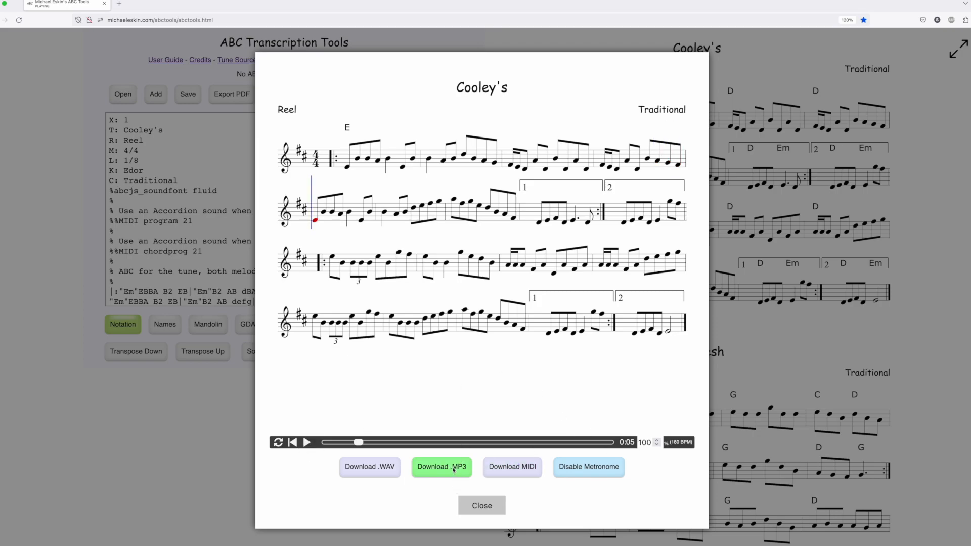
Download Cooley's with metronome as Cooleys(1).mp3, check it plays in VLC, then close VLC
{"action": "left_click", "coordinate": [441, 467]}
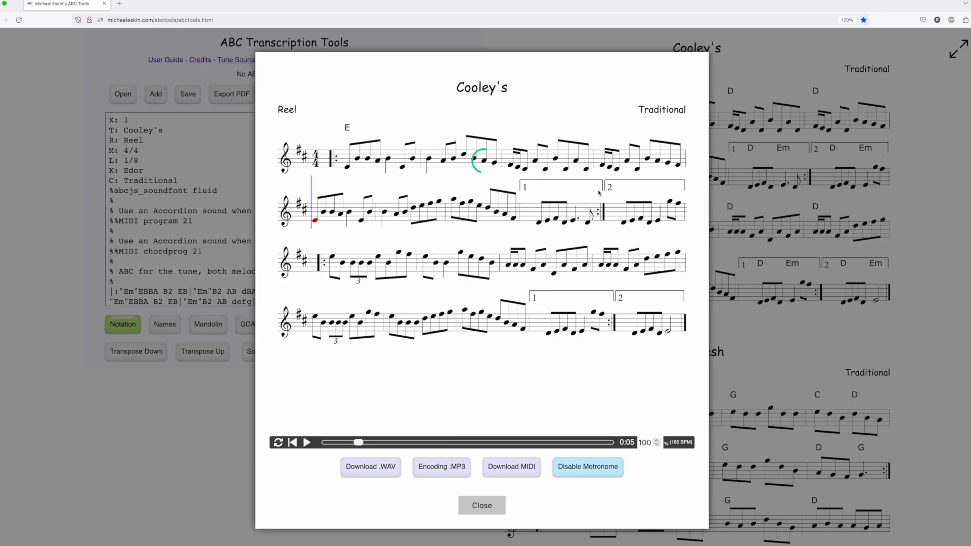
{"action": "left_click", "coordinate": [441, 467]}
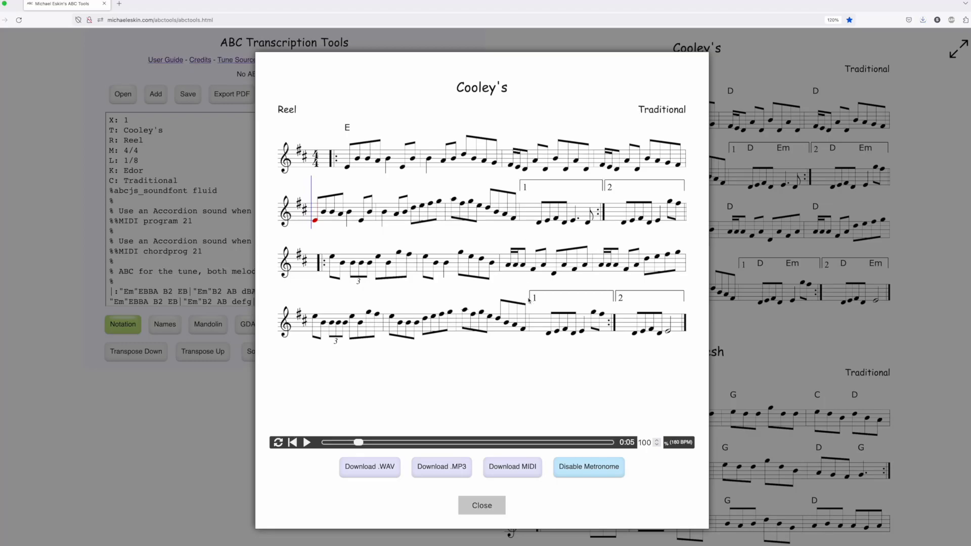
{"action": "left_click", "coordinate": [440, 466]}
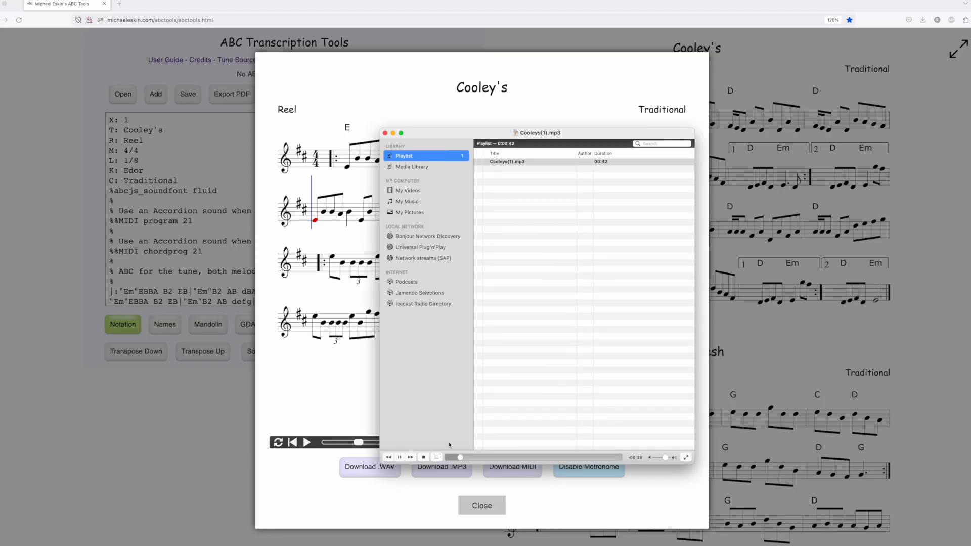
{"action": "left_click", "coordinate": [424, 457]}
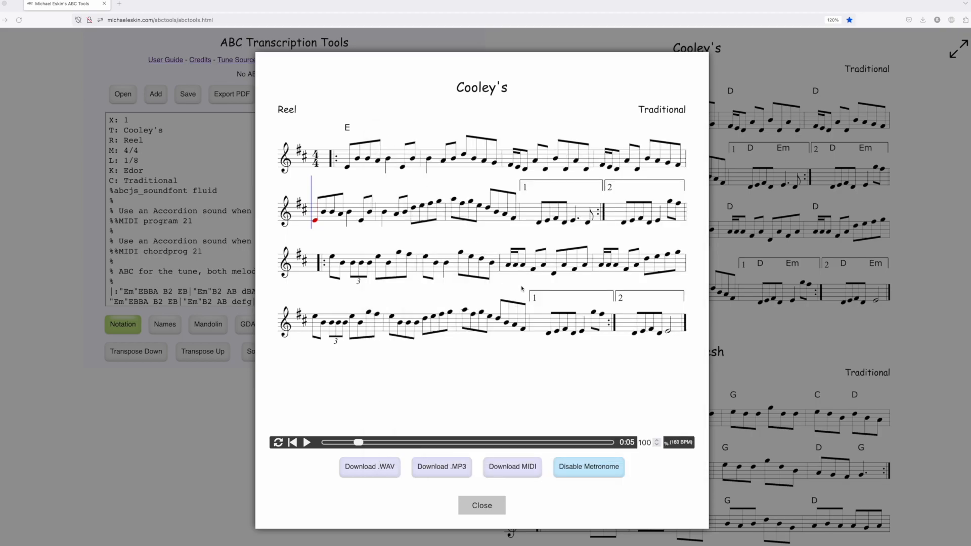
{"action": "mouse_move", "coordinate": [539, 300]}
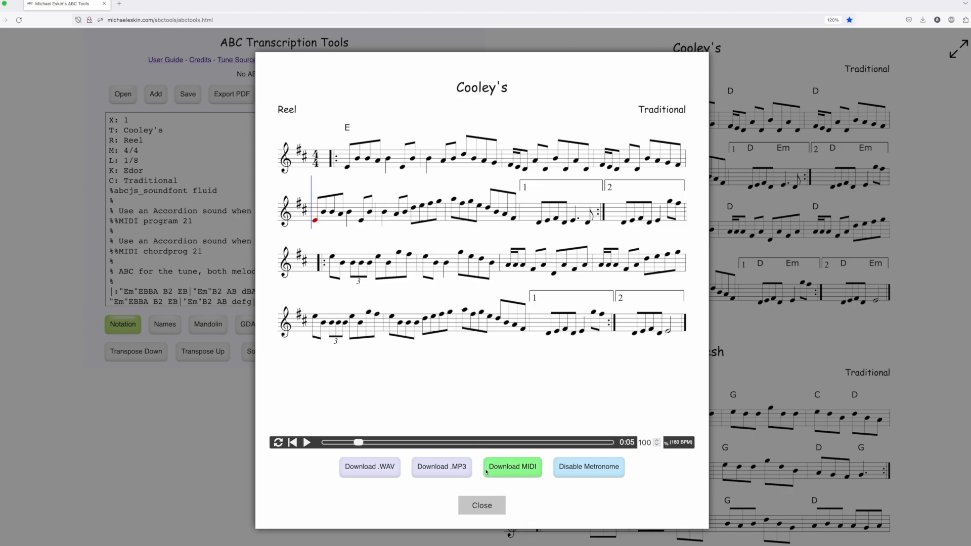
Close Cooley's player and load Solace.abc as a four-voice piano score
{"action": "left_click", "coordinate": [481, 504]}
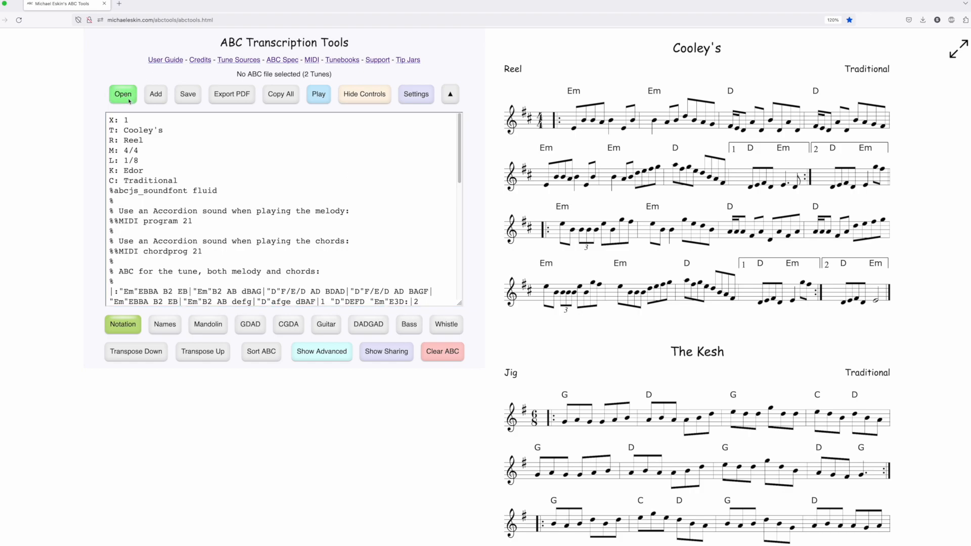
{"action": "left_click", "coordinate": [122, 94]}
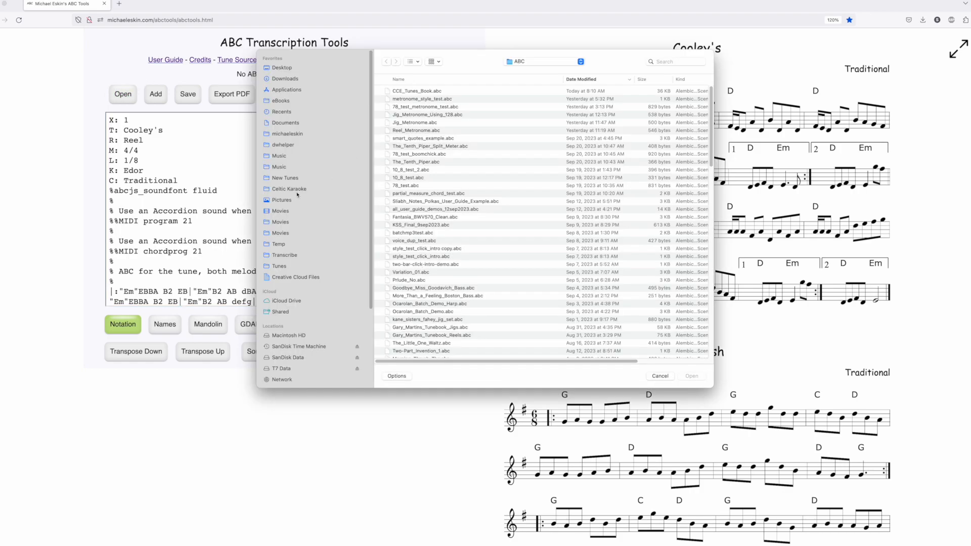
{"action": "mouse_move", "coordinate": [284, 243]}
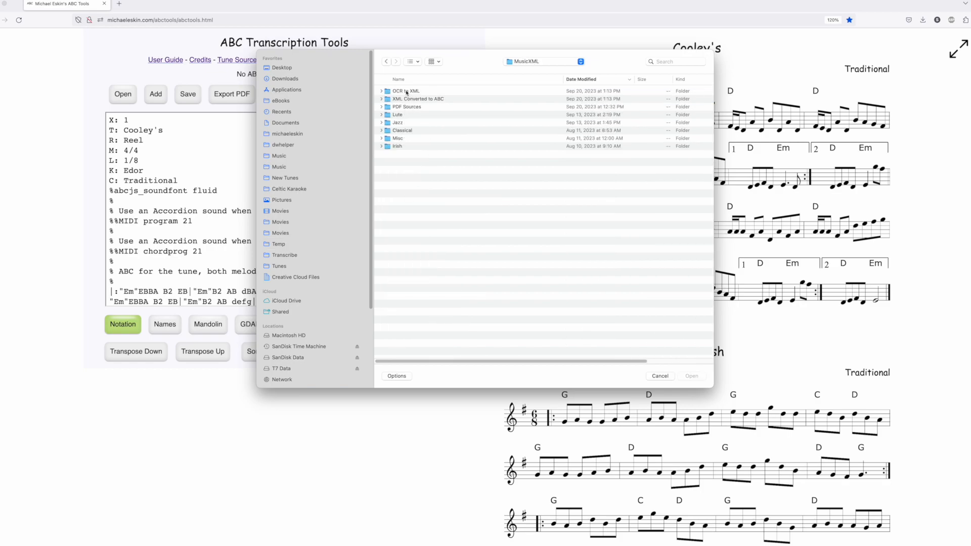
{"action": "double_click", "coordinate": [417, 98]}
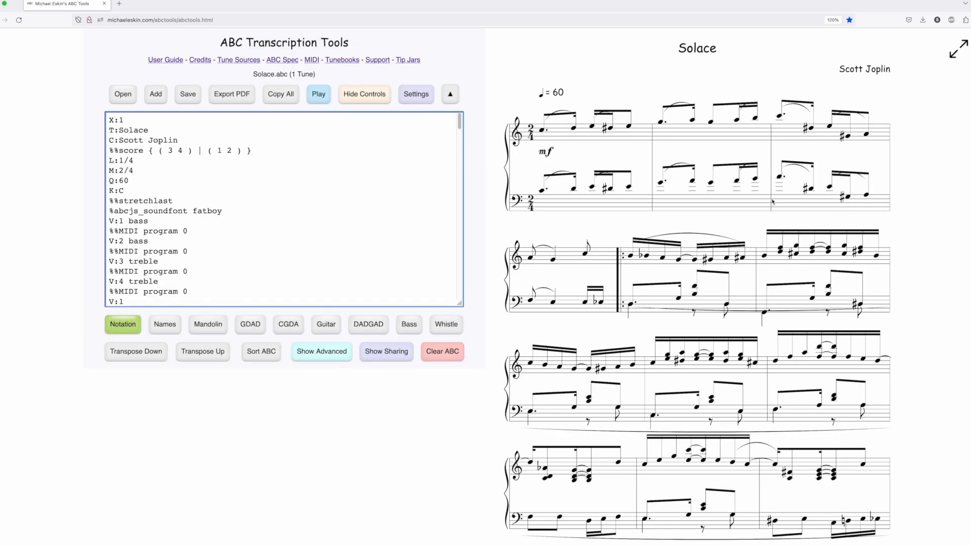
{"action": "scroll", "scroll_direction": "down", "scroll_amount": 3}
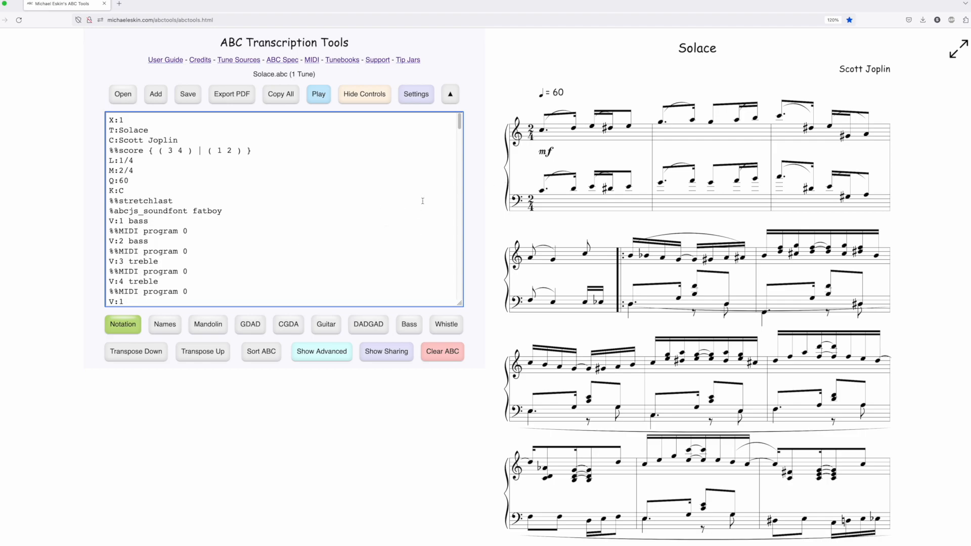
{"action": "left_click", "coordinate": [318, 94]}
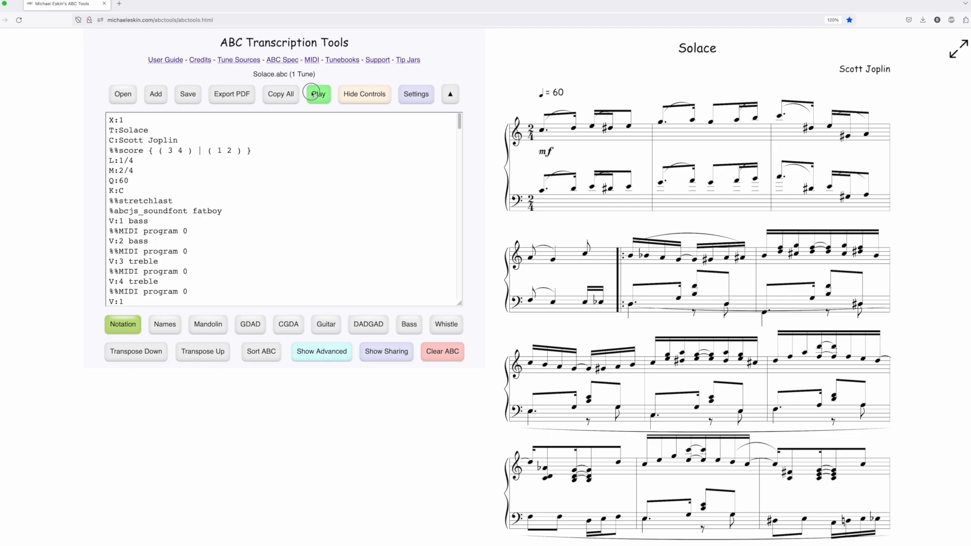
{"action": "left_click", "coordinate": [317, 94]}
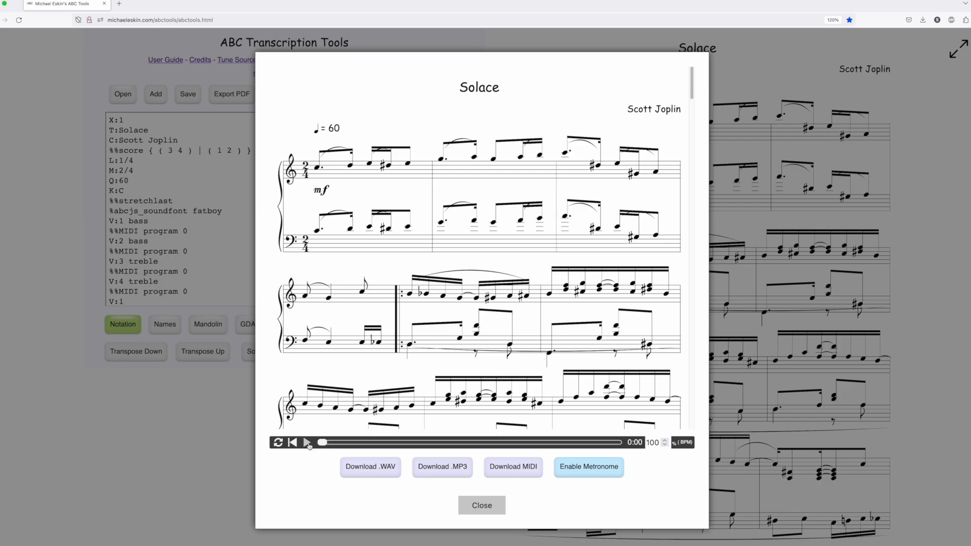
{"action": "left_click", "coordinate": [306, 441]}
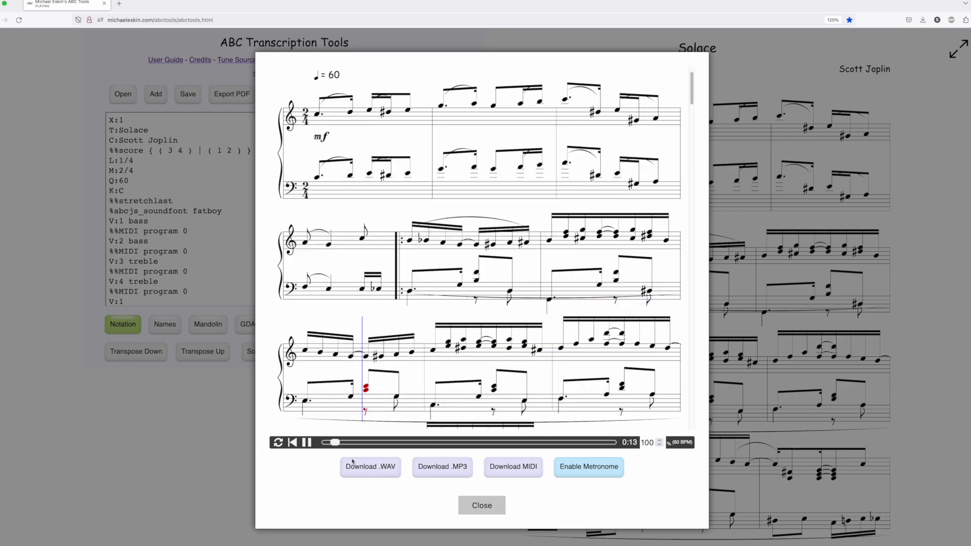
{"action": "left_click", "coordinate": [482, 505]}
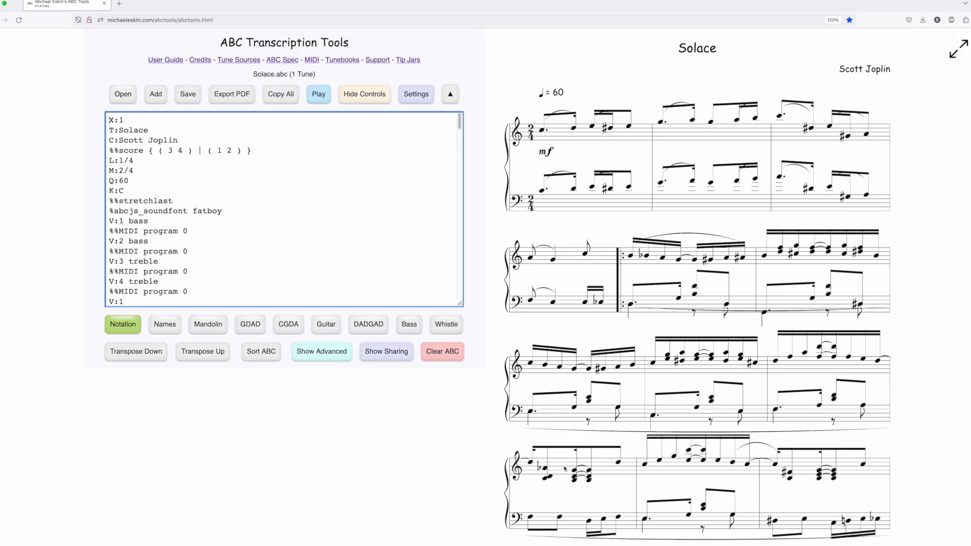
{"action": "left_click", "coordinate": [318, 94]}
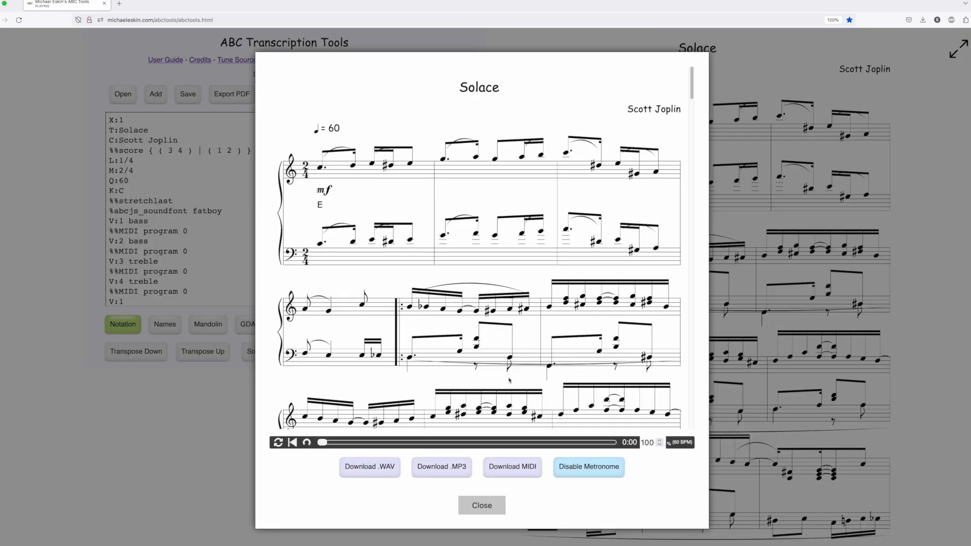
{"action": "left_click", "coordinate": [278, 442]}
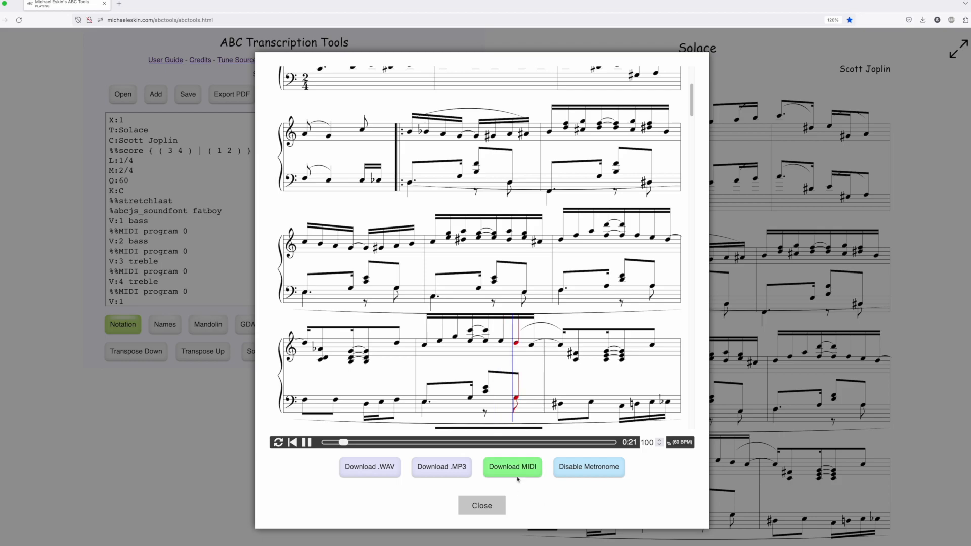
{"action": "left_click", "coordinate": [481, 505]}
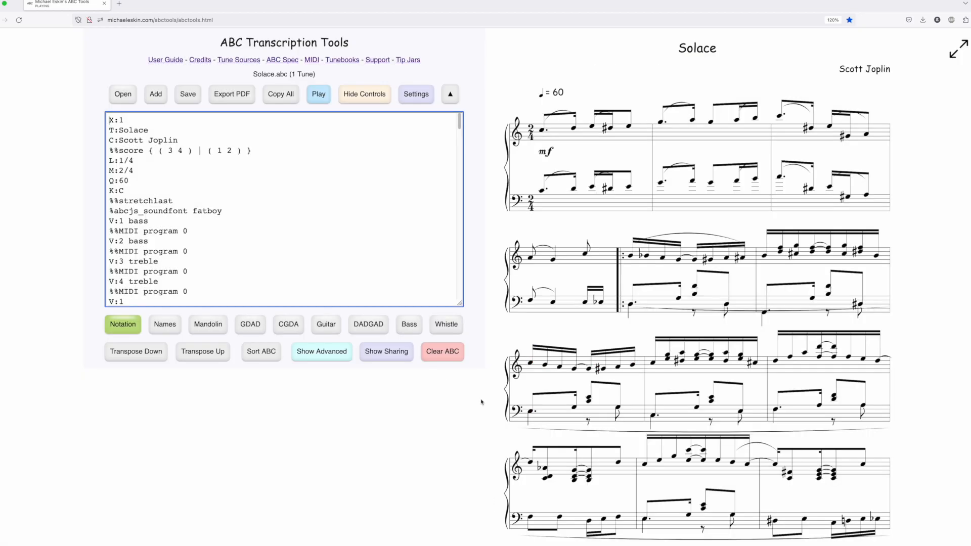
{"action": "mouse_move", "coordinate": [605, 272]}
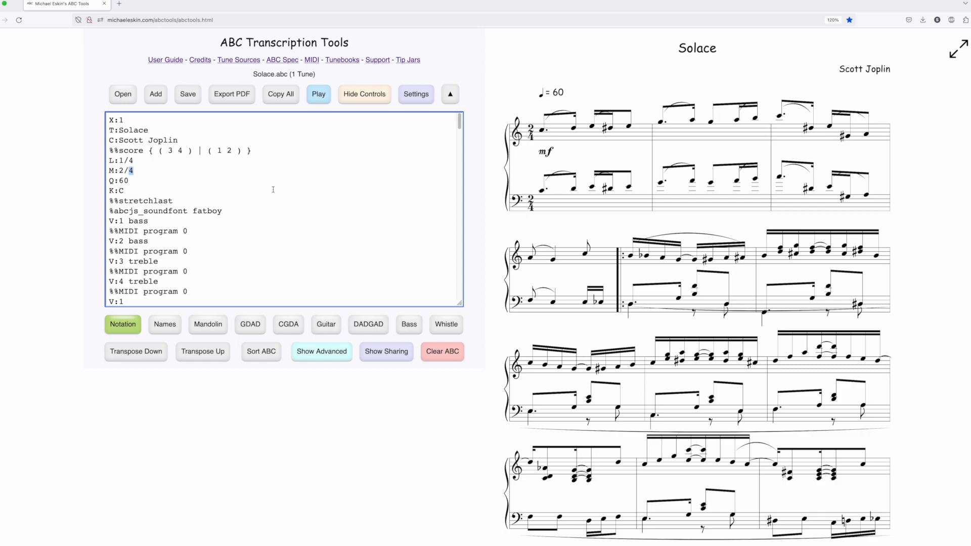
Change Solace's meter header from M:2/4 to M:2/3
{"action": "type", "text": "3"}
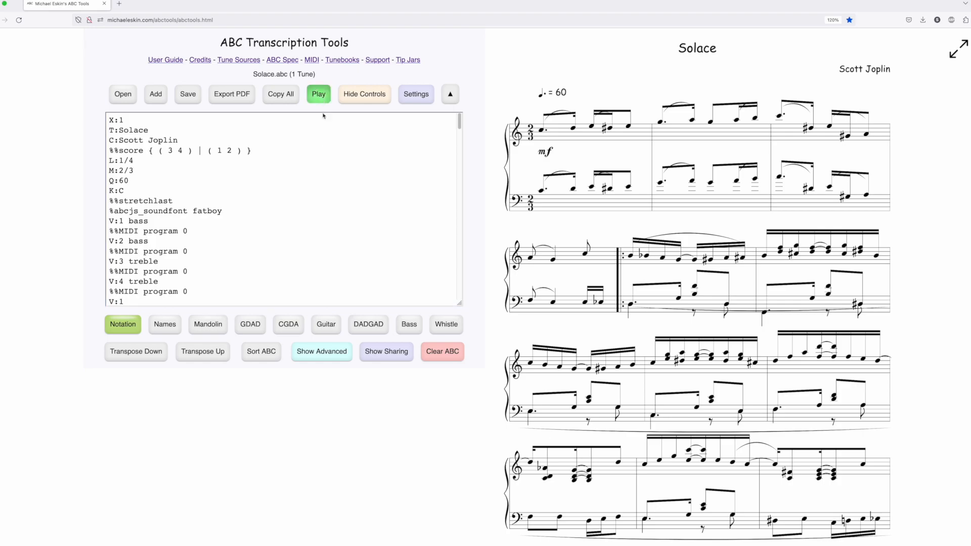
{"action": "left_click", "coordinate": [318, 94]}
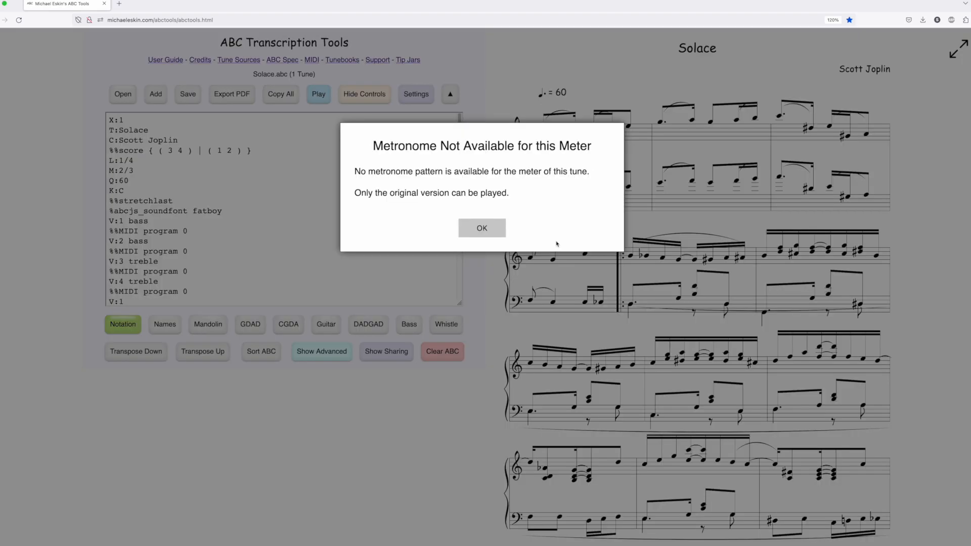
{"action": "mouse_move", "coordinate": [551, 228]}
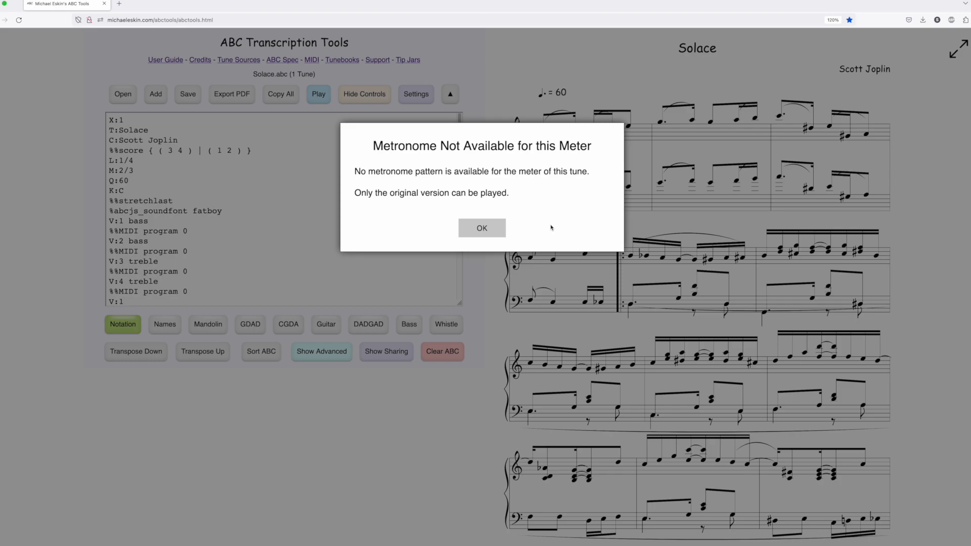
{"action": "left_click", "coordinate": [481, 228]}
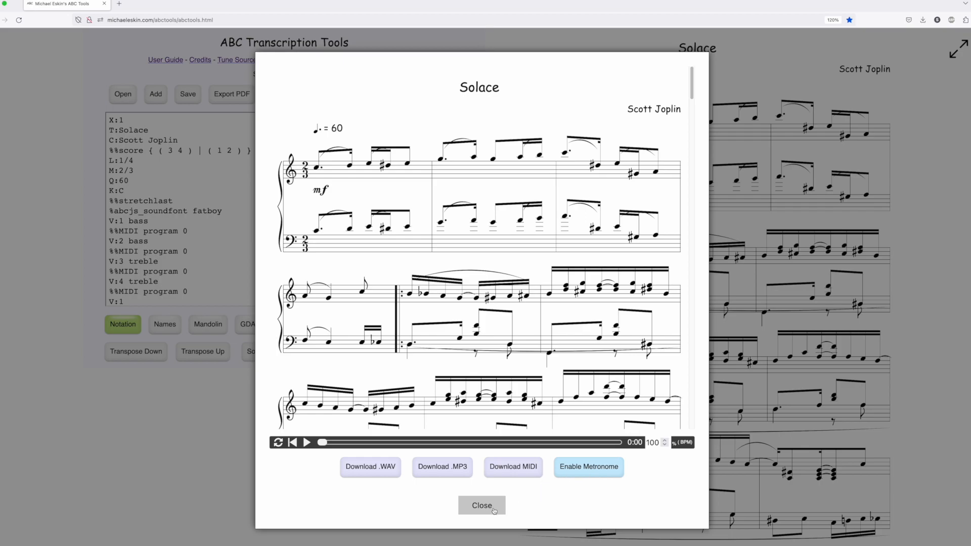
{"action": "left_click", "coordinate": [481, 506]}
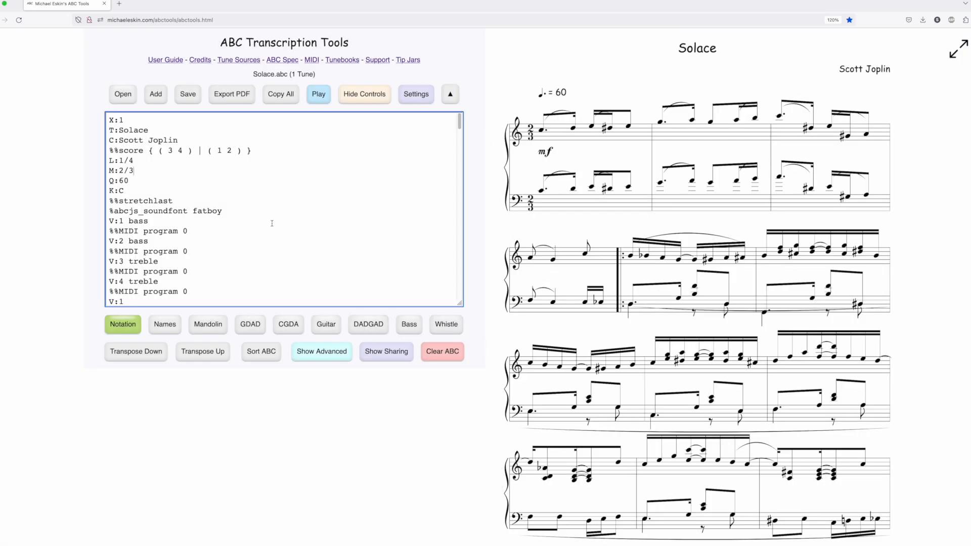